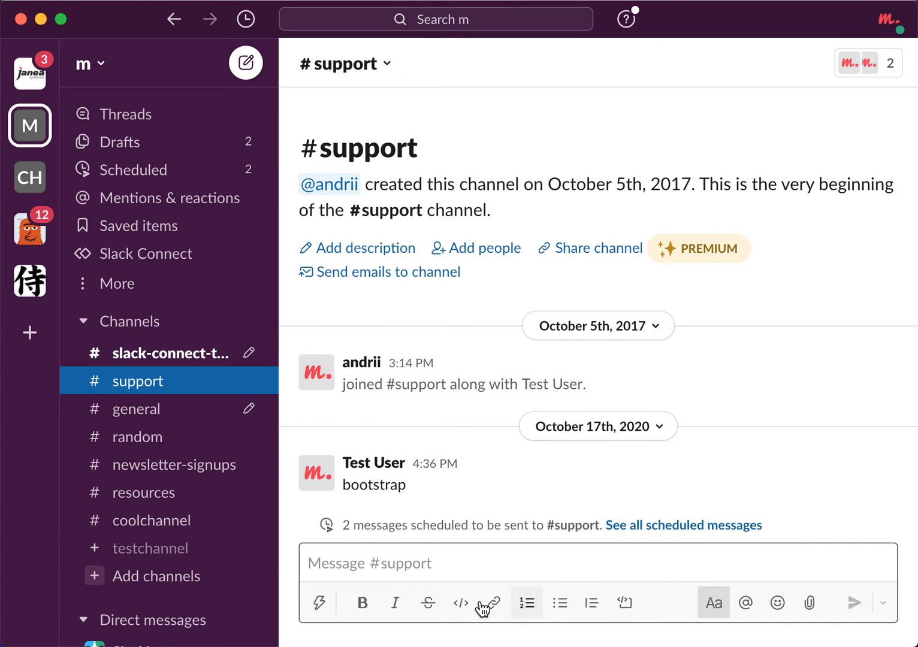
pyautogui.moveTo(460, 603)
pyautogui.write('<a>')
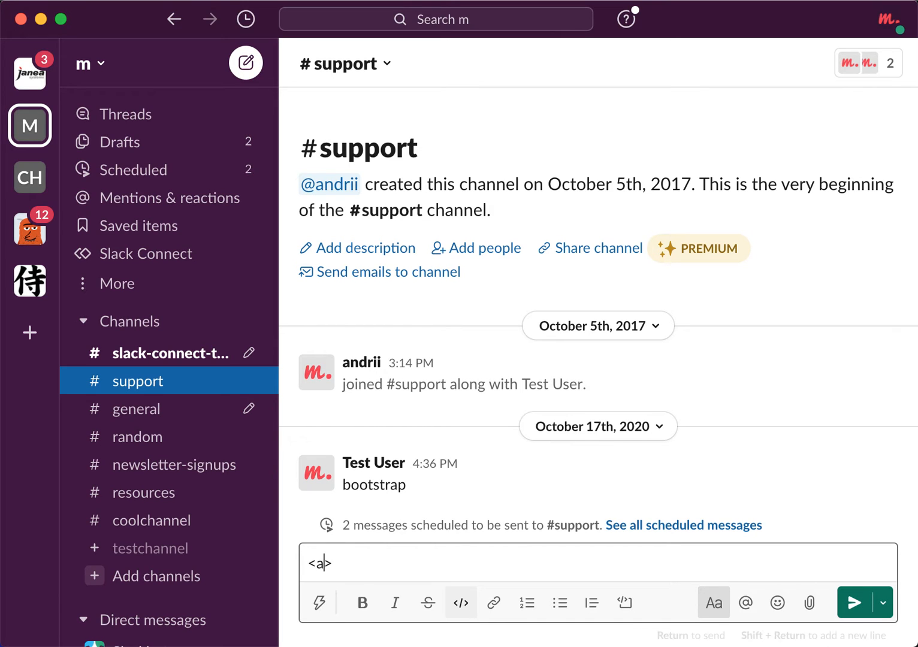
# - Draft an anchor tag with href="google.com" and format the selection as inline code
pyautogui.write('href')
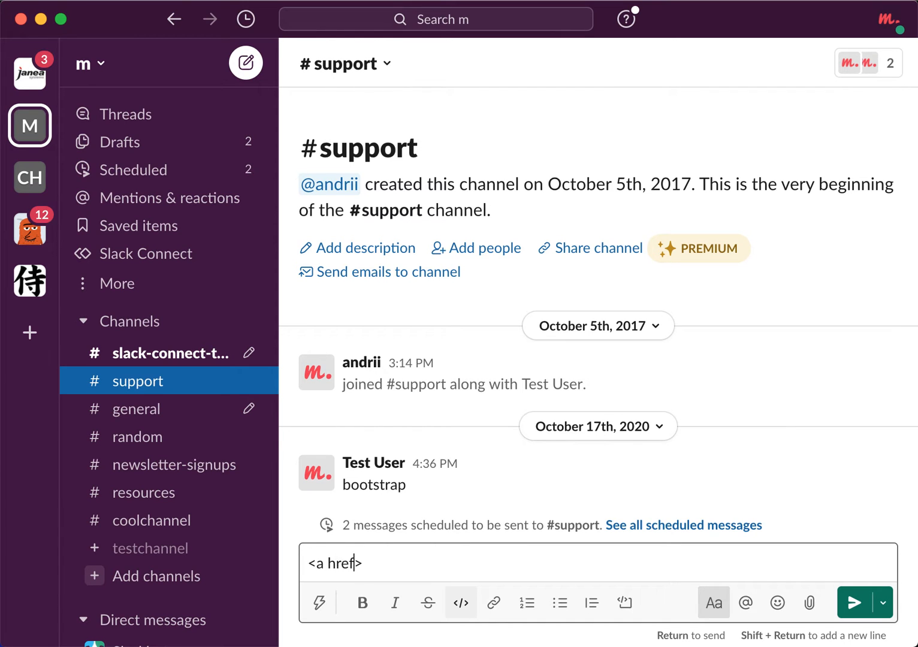
pyautogui.write('="""')
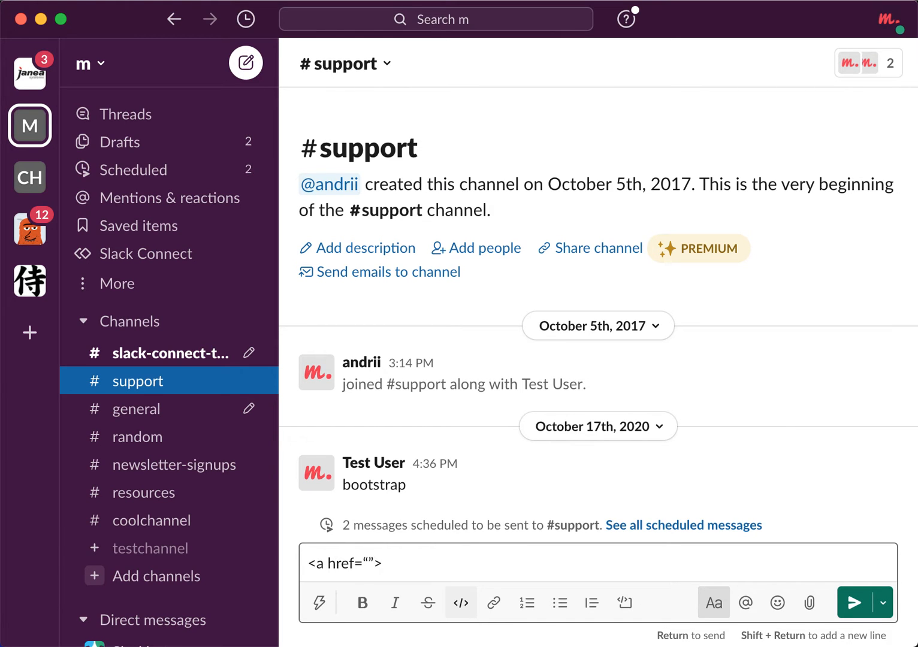
pyautogui.write('google.com')
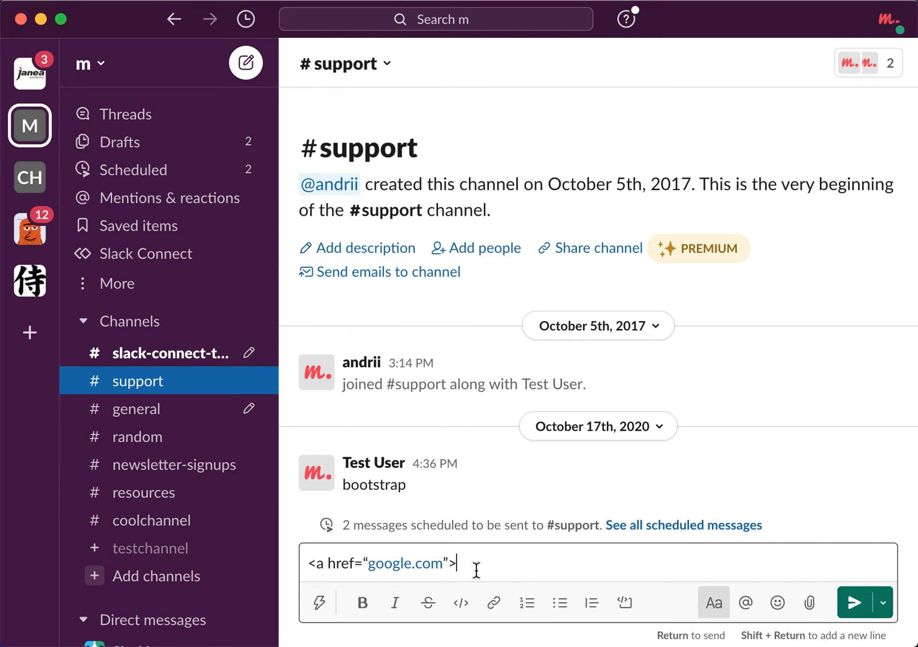
pyautogui.click(460, 603)
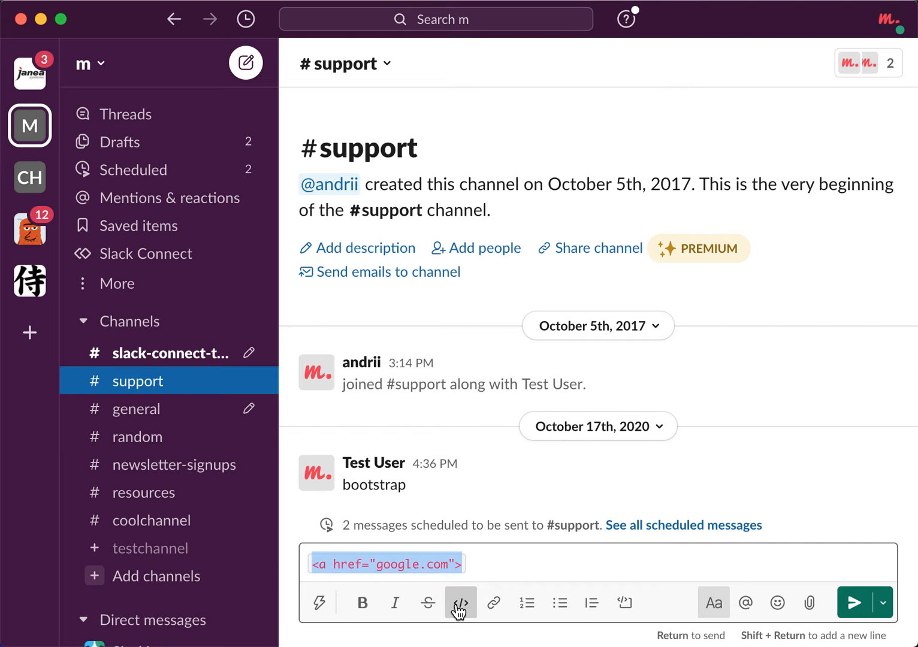
pyautogui.click(460, 601)
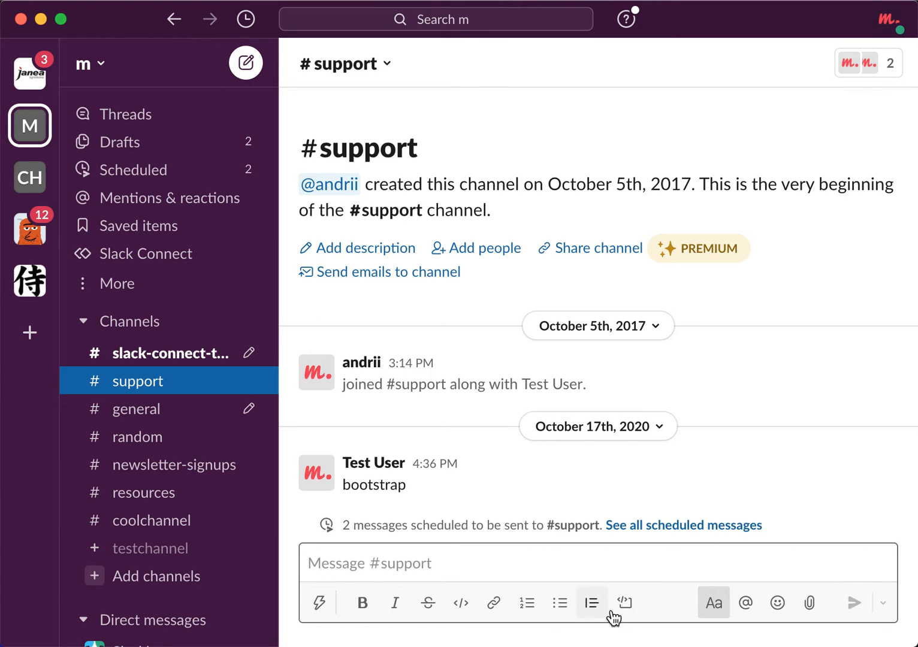
# - Send <a href="google.com"></a> to #support as a code block message
pyautogui.click(625, 603)
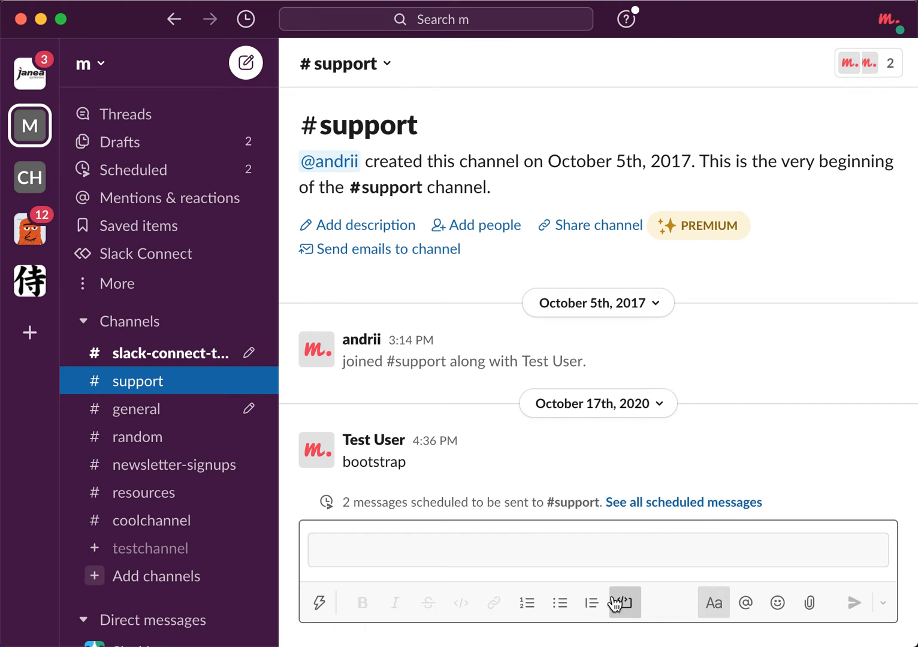
pyautogui.write('<a href="google.com"></')
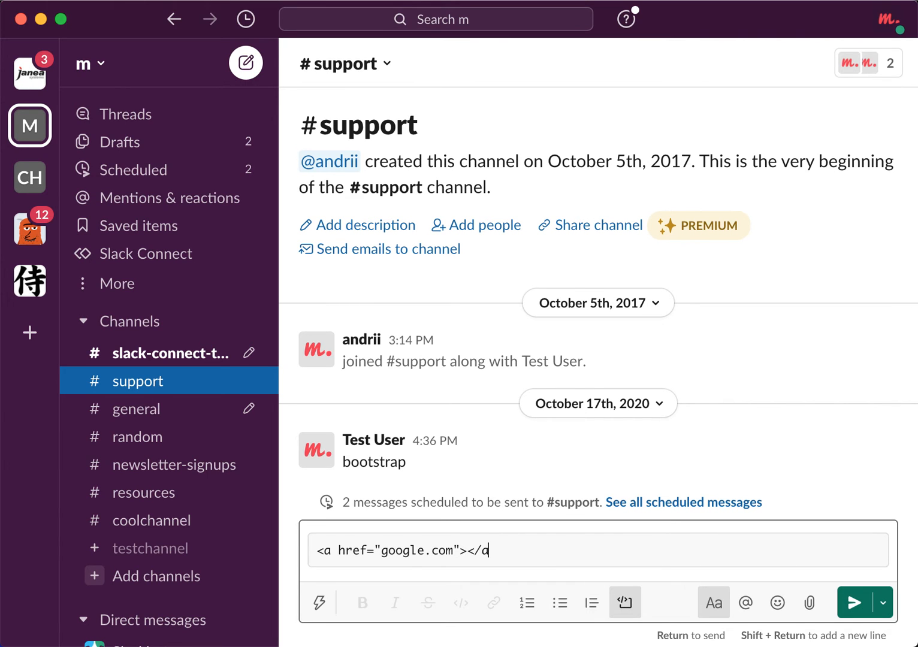
pyautogui.write('a>')
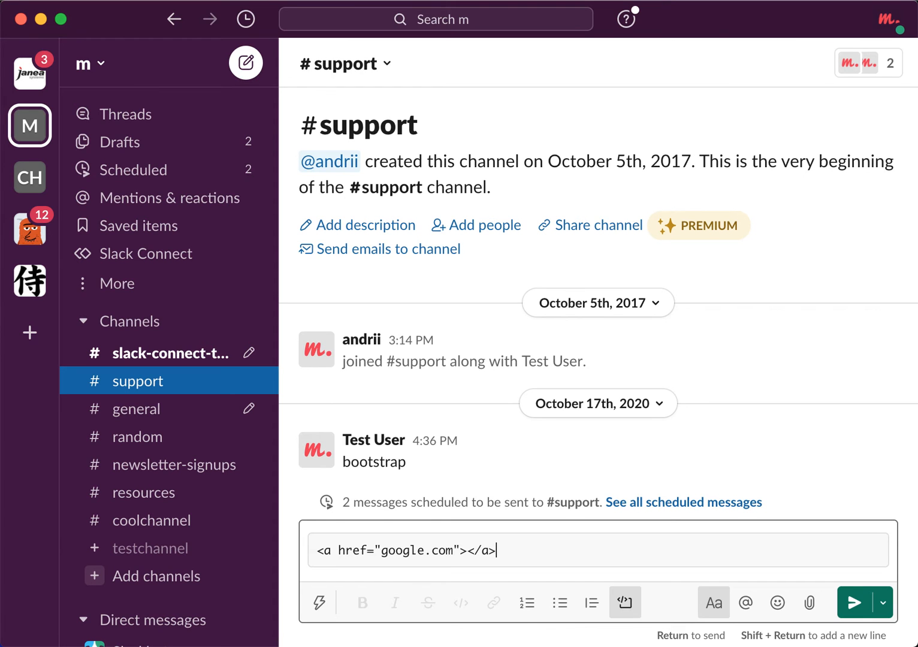
pyautogui.moveTo(539, 544)
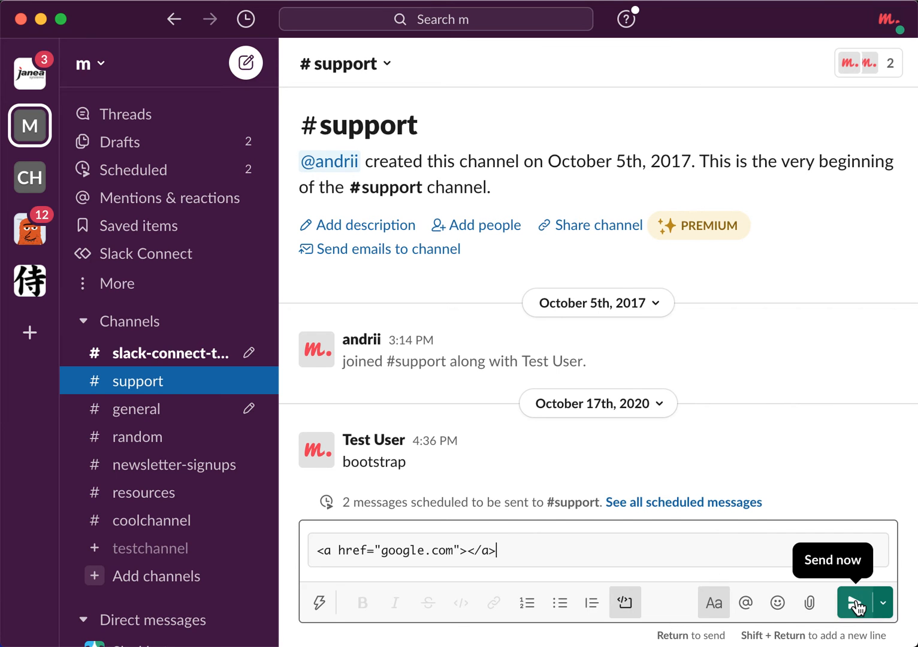
pyautogui.click(856, 603)
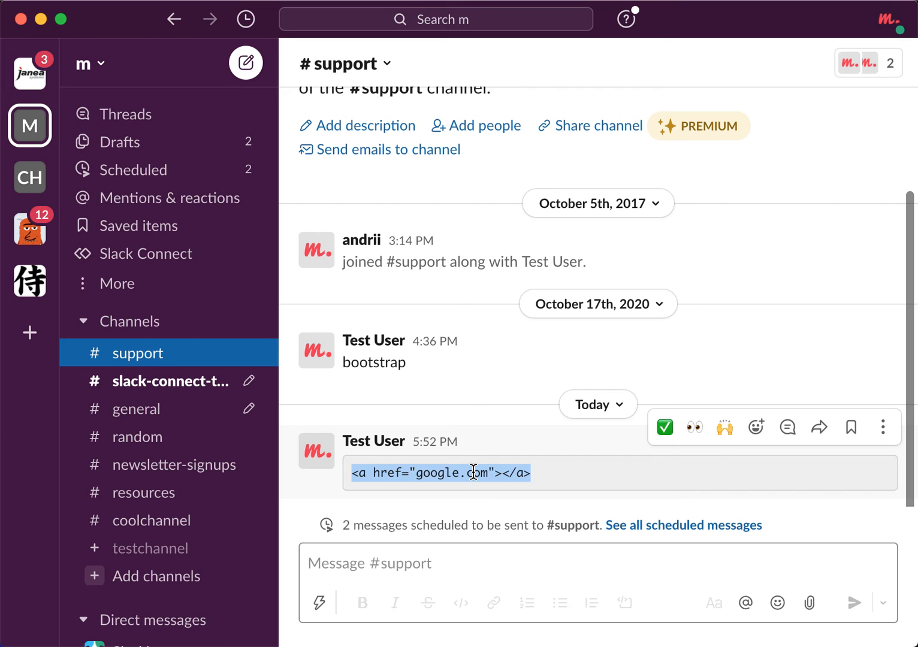
pyautogui.moveTo(473, 551)
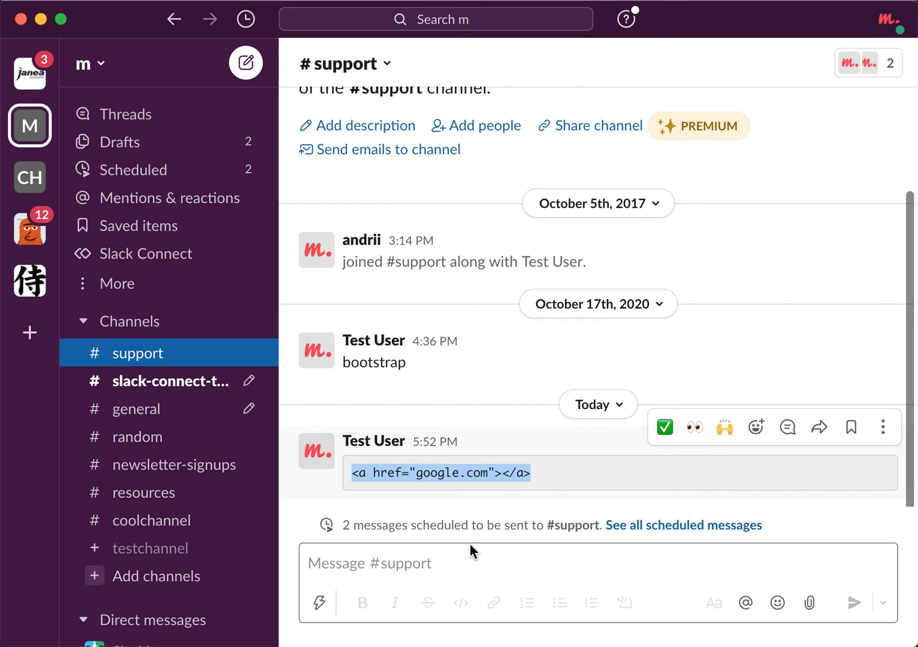
# - Draft the second anchor tag <a href="#"></a> in the #support message box
pyautogui.write('<a')
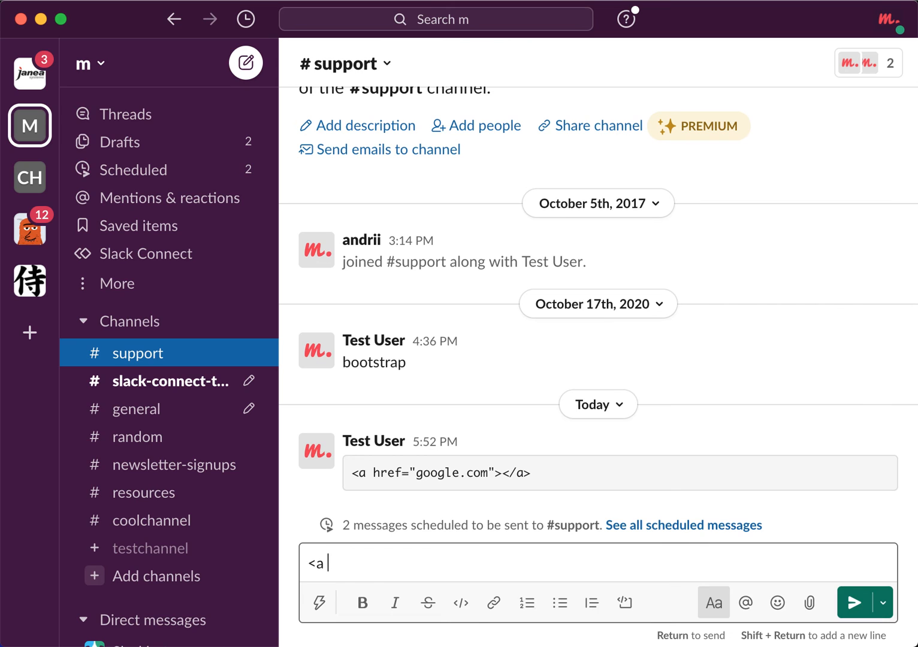
pyautogui.write('href=""')
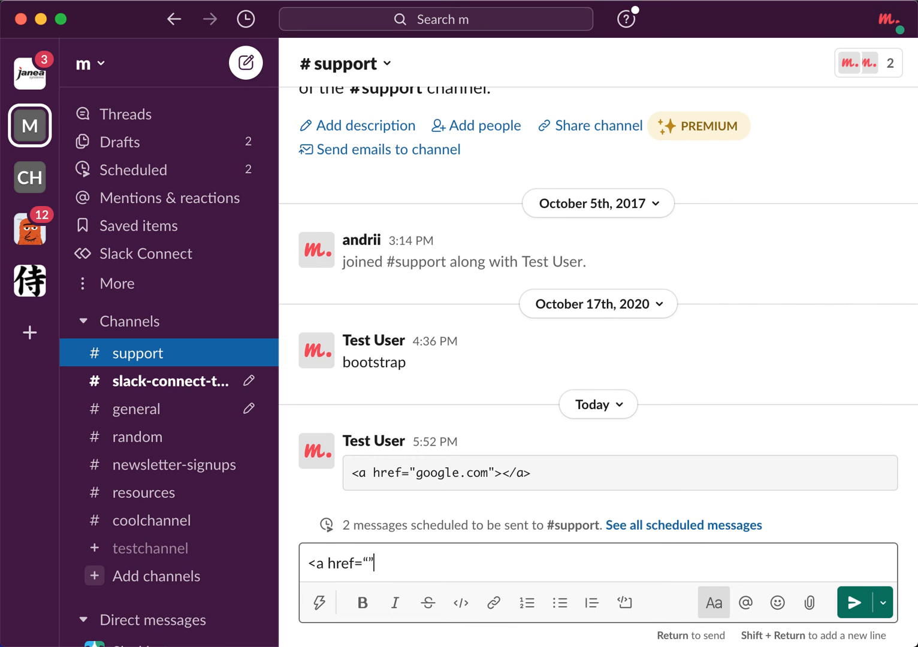
pyautogui.write('#')
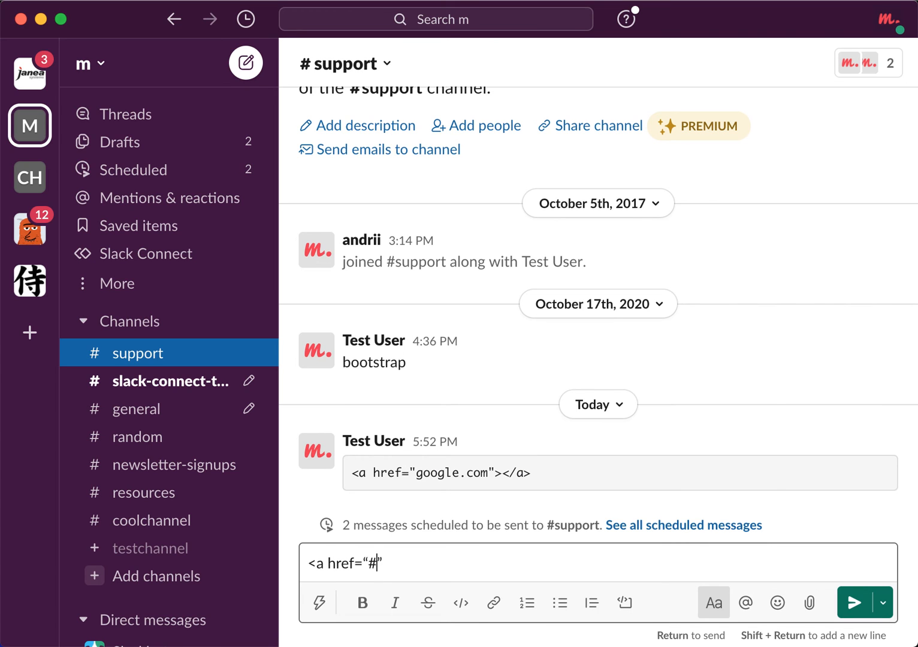
pyautogui.write('>')
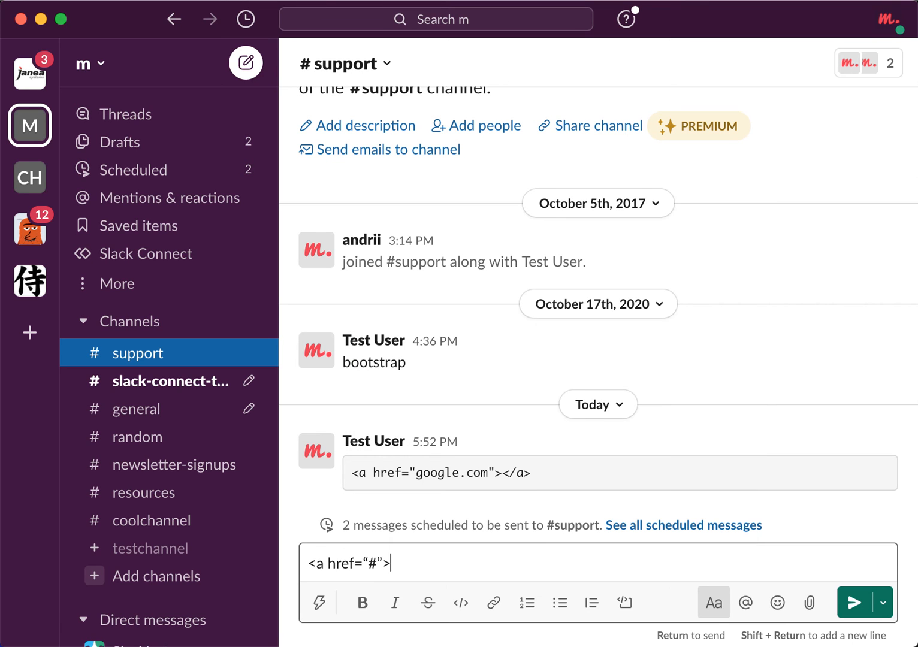
pyautogui.write('</a>')
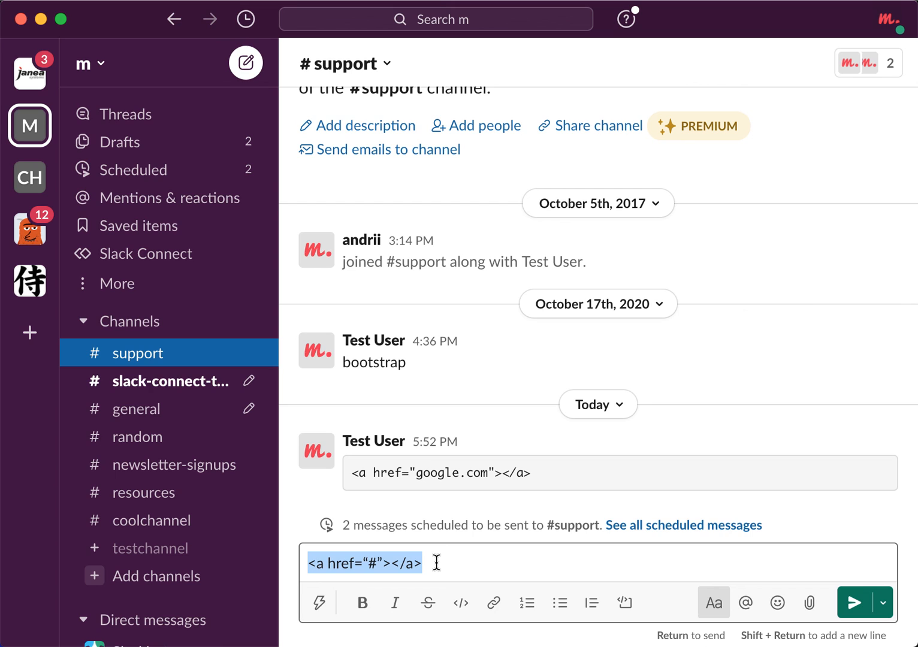
pyautogui.moveTo(625, 602)
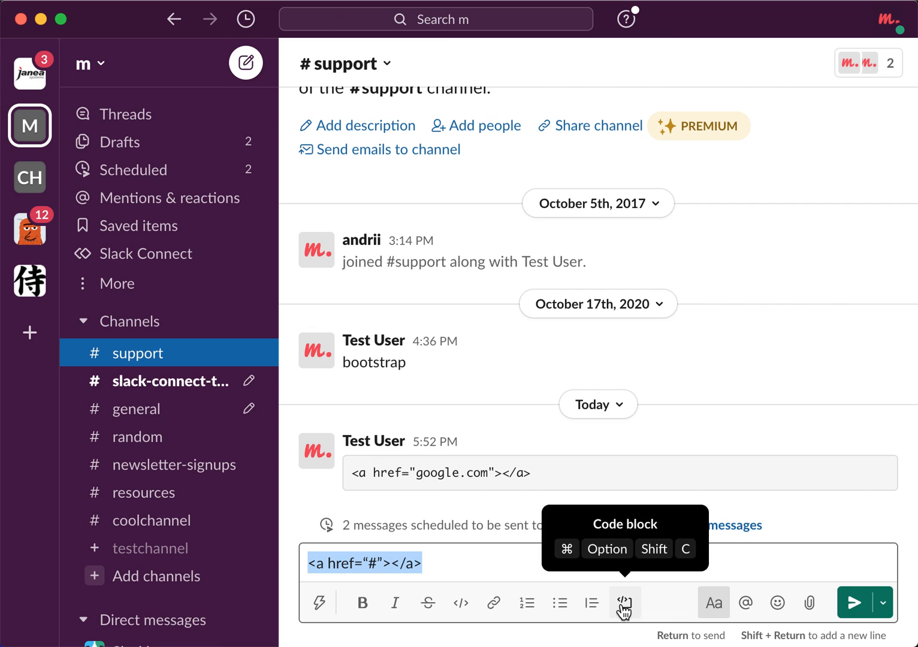